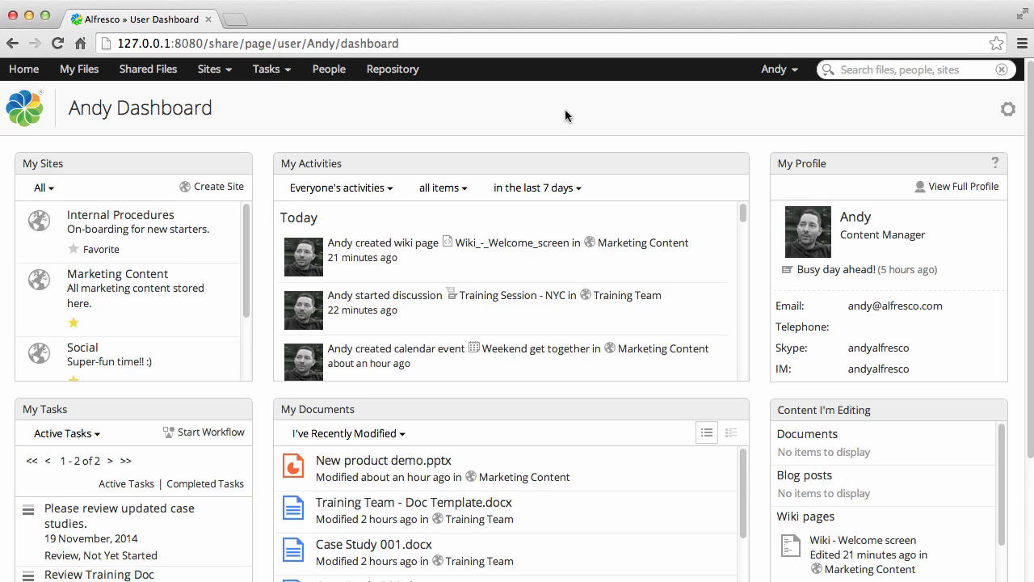
- Go to the My Tasks page from the Tasks menu in the top bar
click(267, 68)
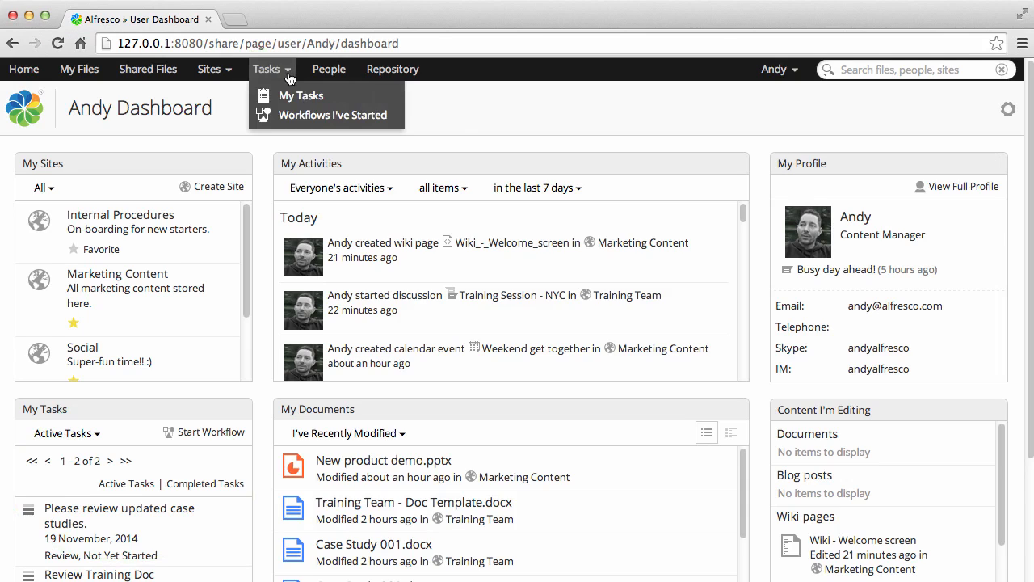
mouse_move(301, 96)
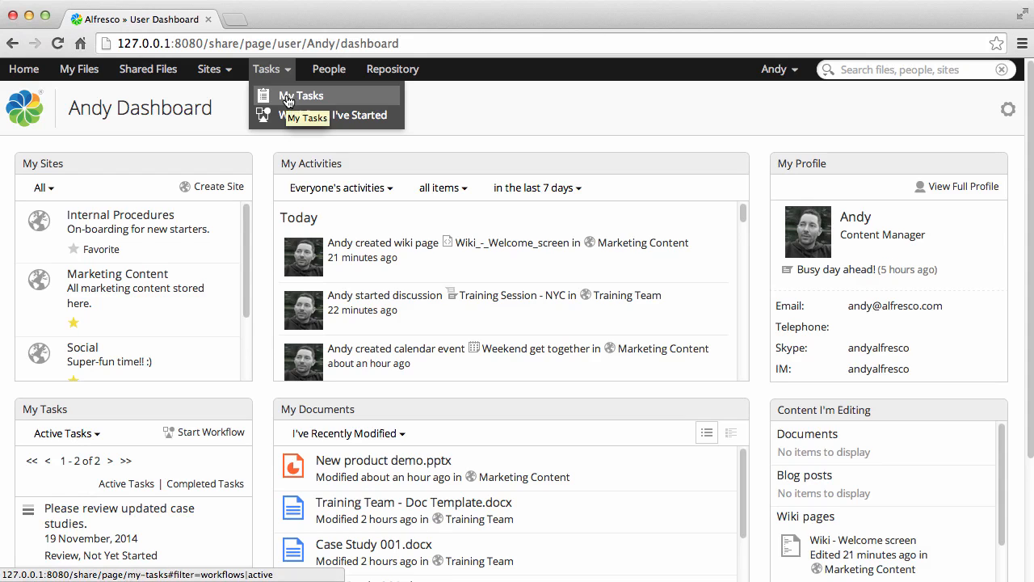
click(301, 96)
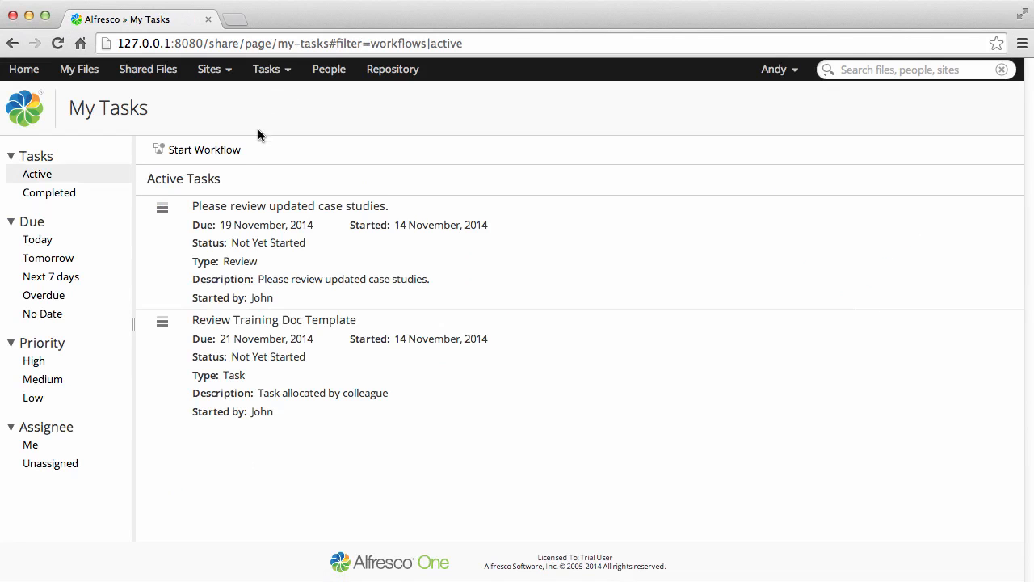
- Start a new workflow of type Review And Approve (single reviewer)
click(199, 149)
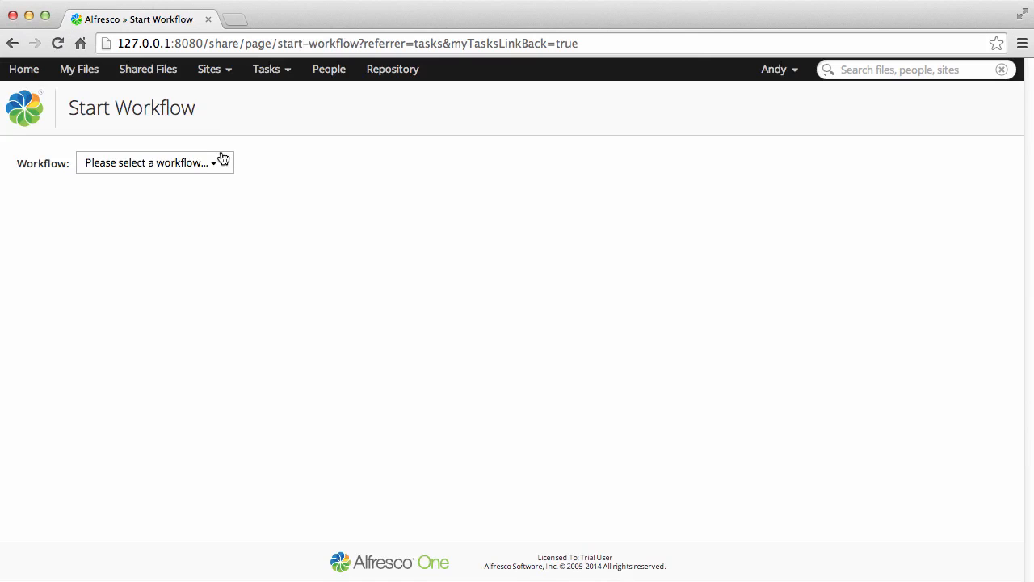
click(154, 162)
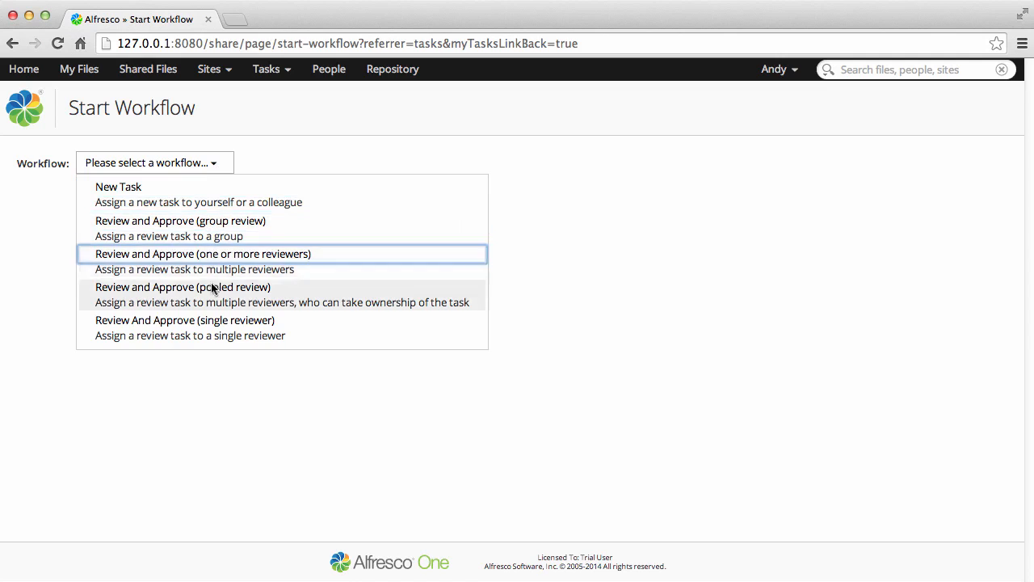
click(184, 320)
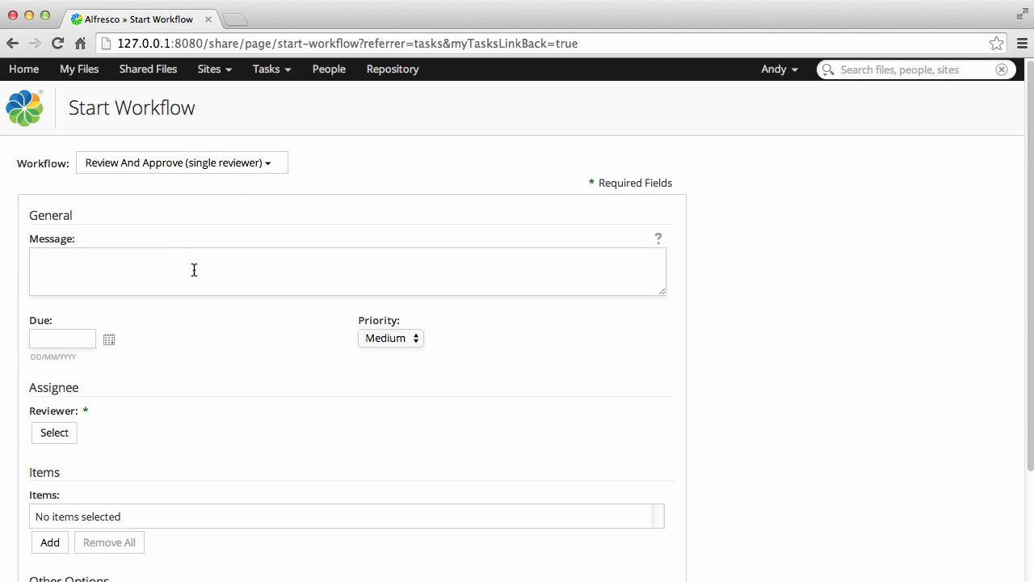
- Enter the message 'Confirm that the draft is complete.', due date 19/11/2014 and High priority
text(Confirm tha)
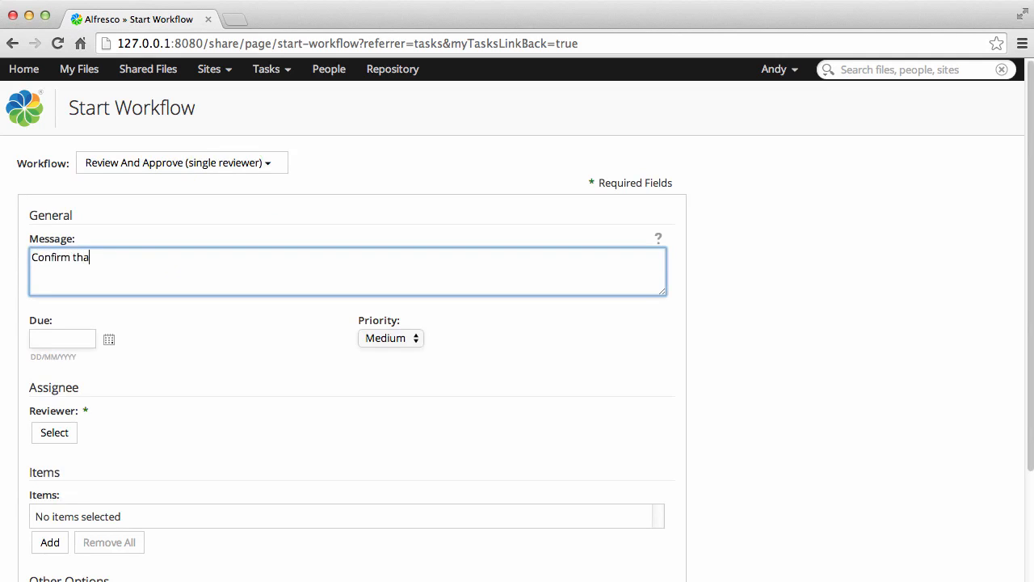
text(t the draft is complete.)
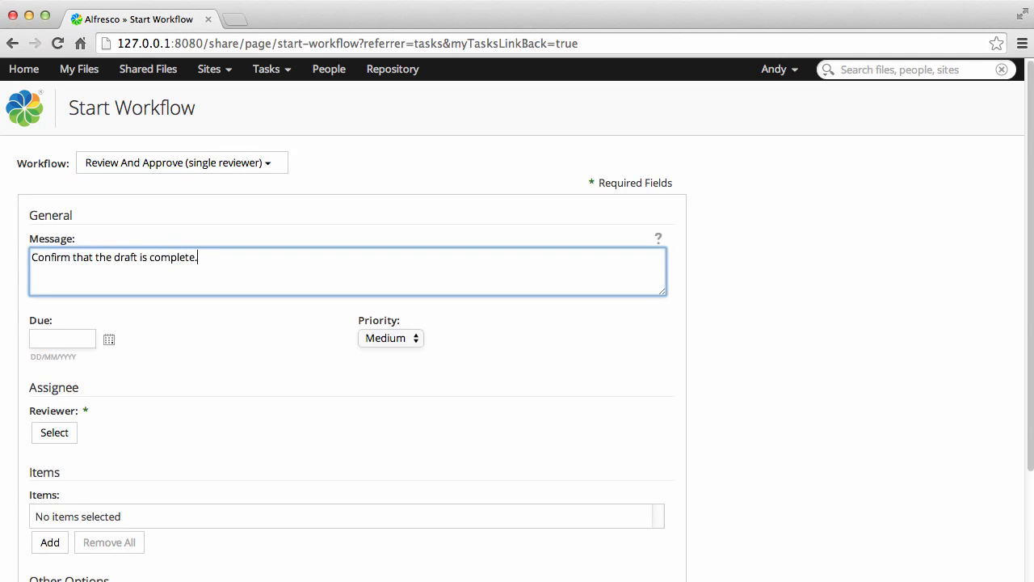
click(109, 339)
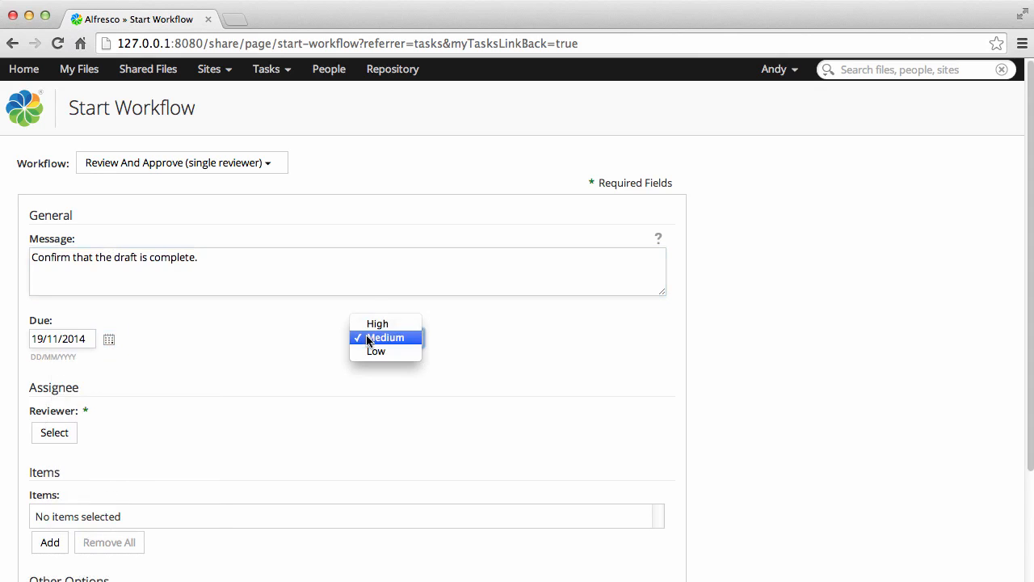
click(378, 324)
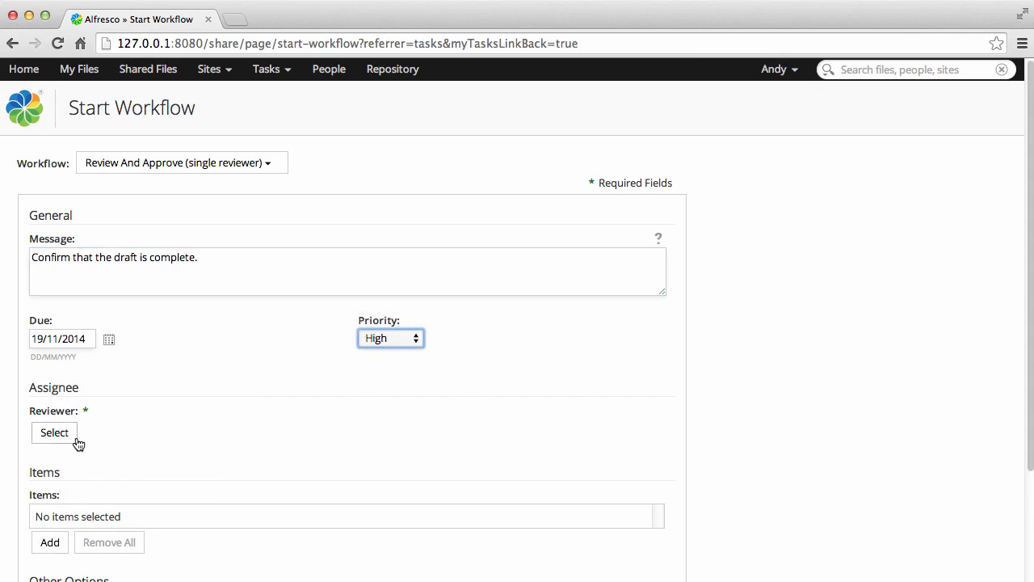
- Search for John in the reviewer picker and assign him as the reviewer
click(55, 433)
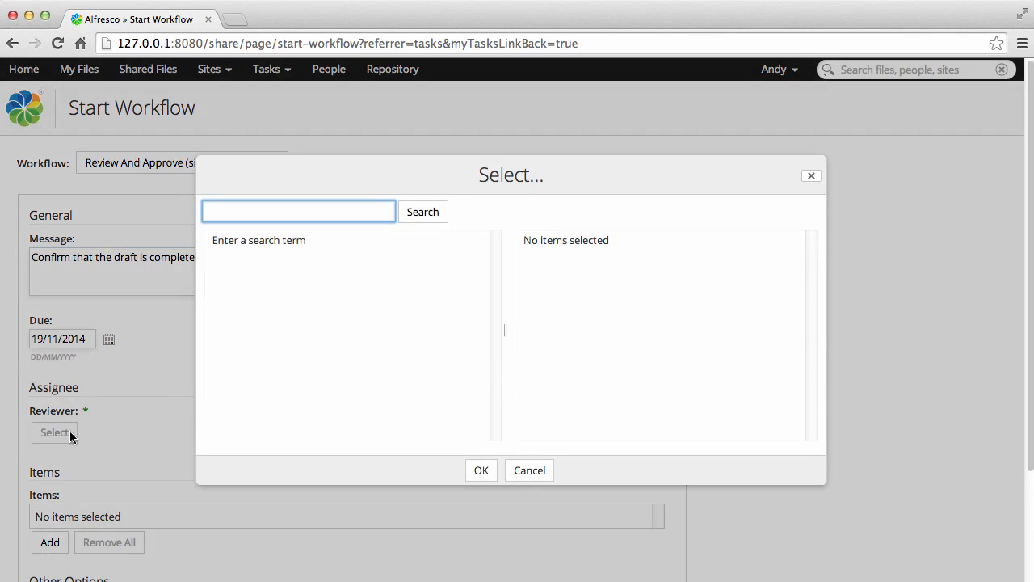
text(John)
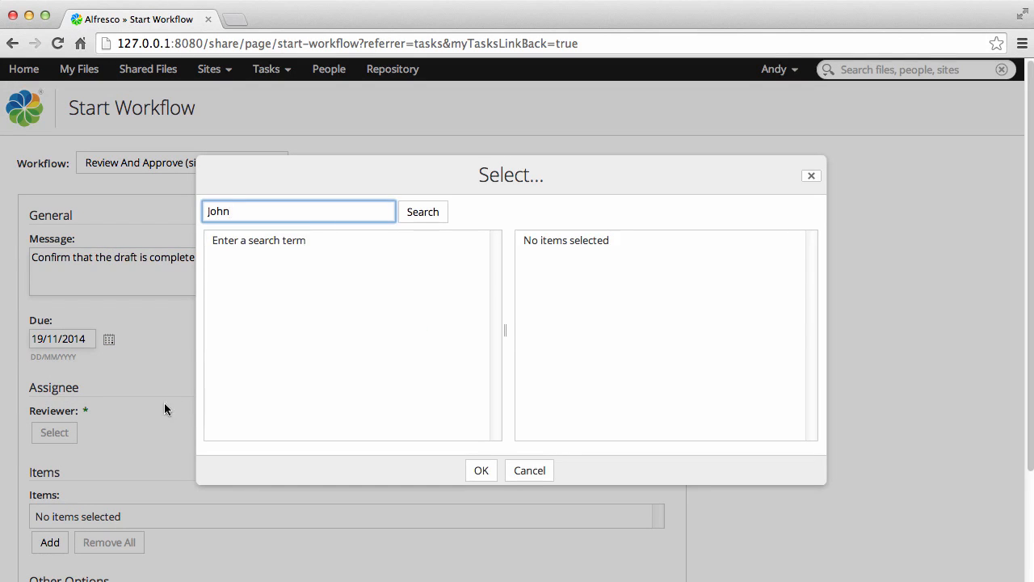
click(422, 210)
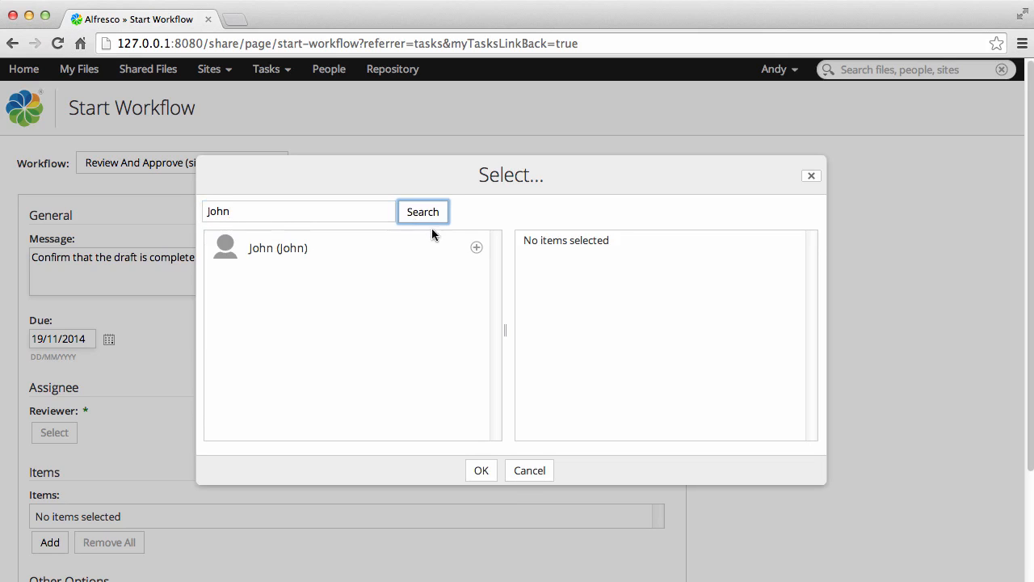
click(475, 248)
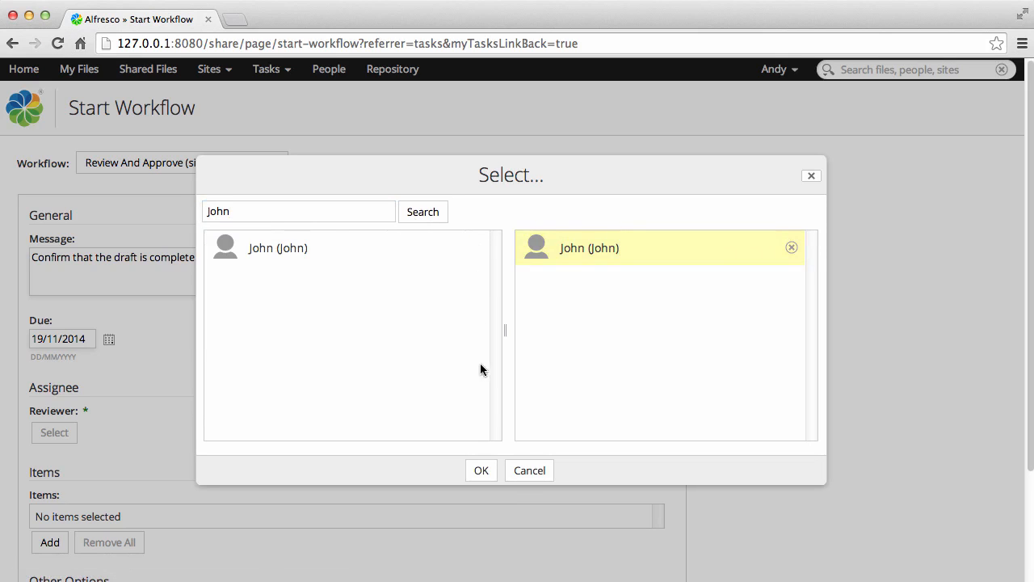
click(481, 470)
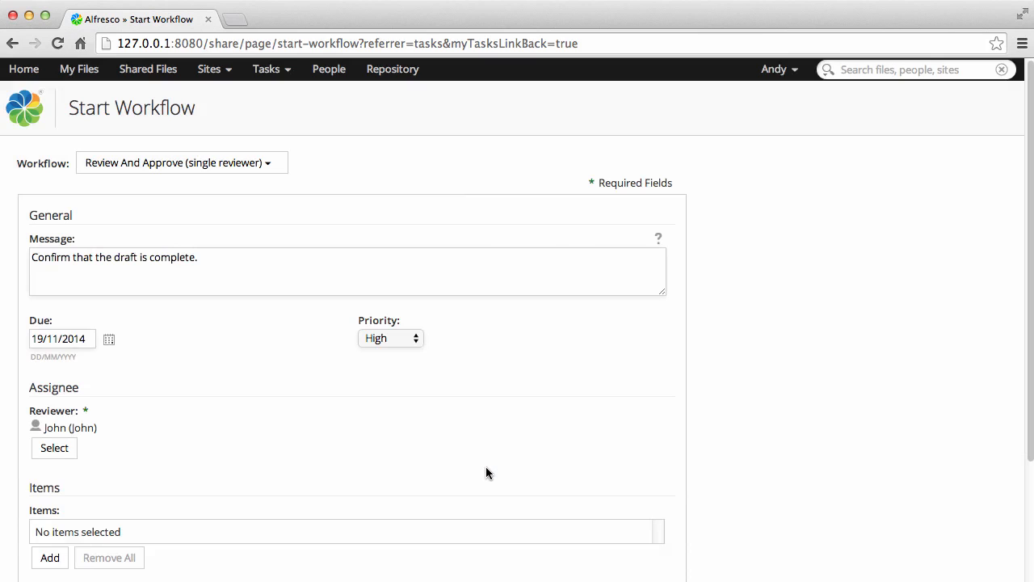
- Attach Case Study 002.docx from the Case Studies folder as the workflow item
scroll(down, 3)
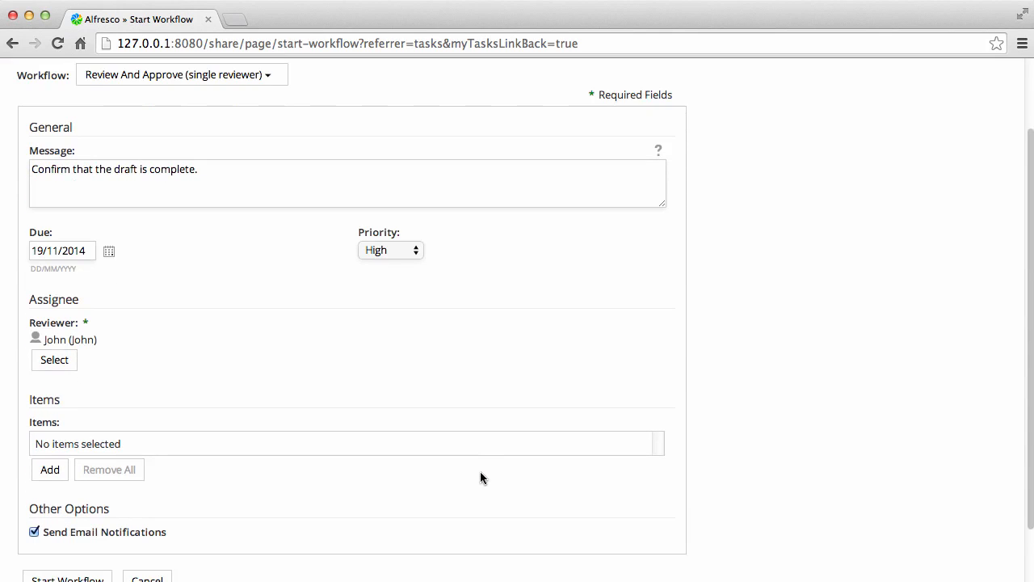
click(48, 469)
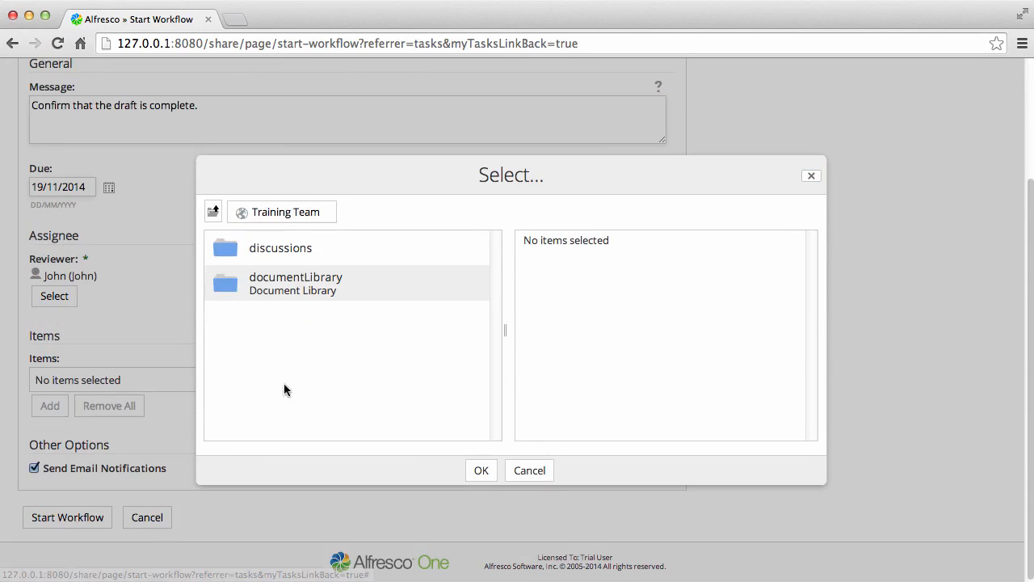
double_click(294, 283)
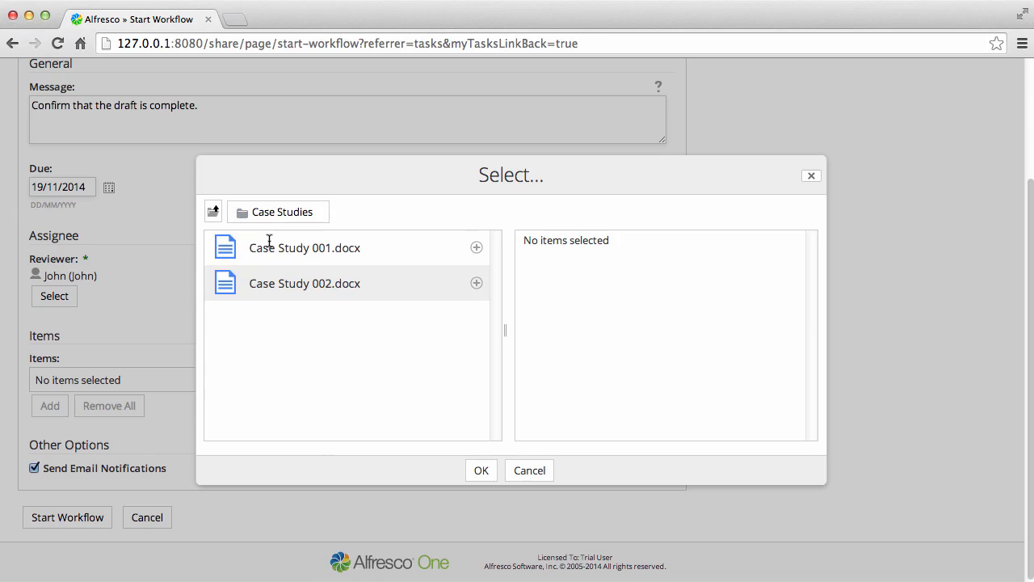
click(475, 283)
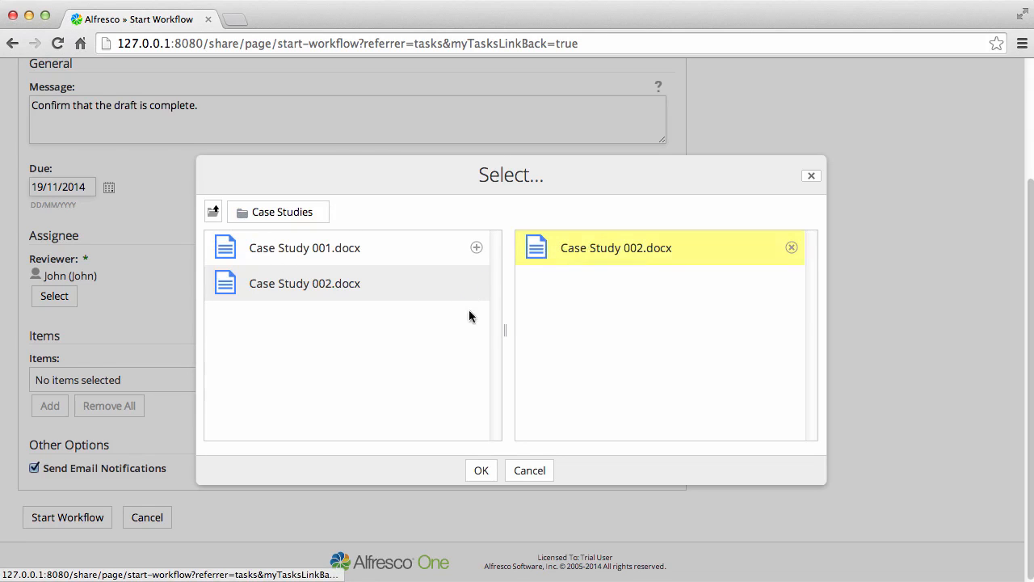
click(482, 470)
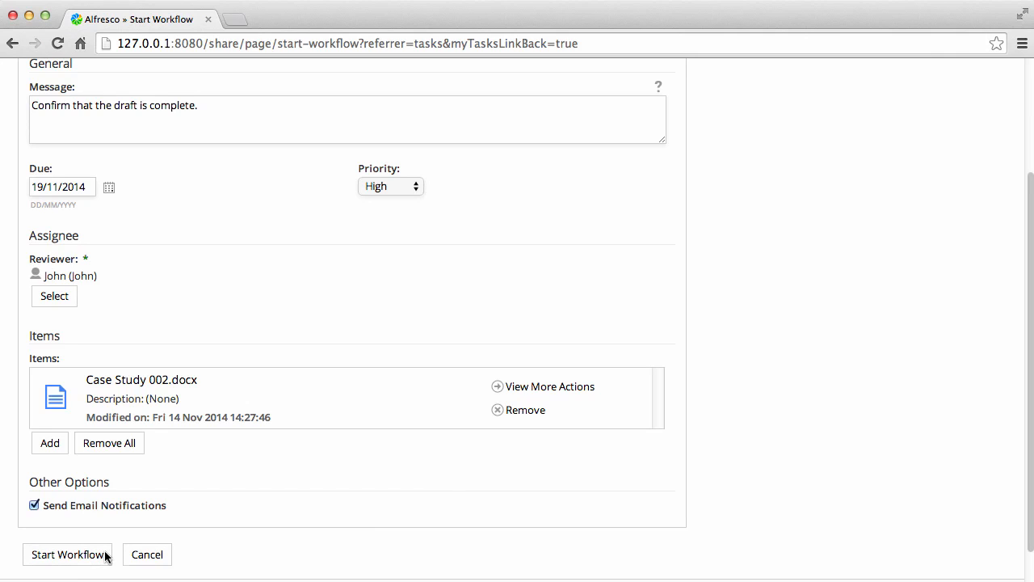
- Submit the configured review workflow with Start Workflow
click(68, 554)
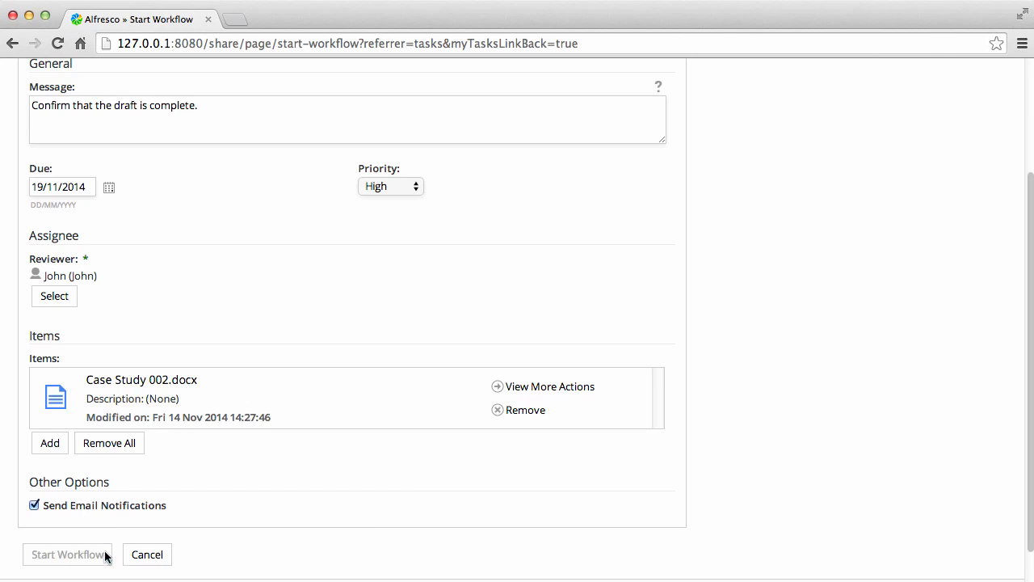
click(67, 555)
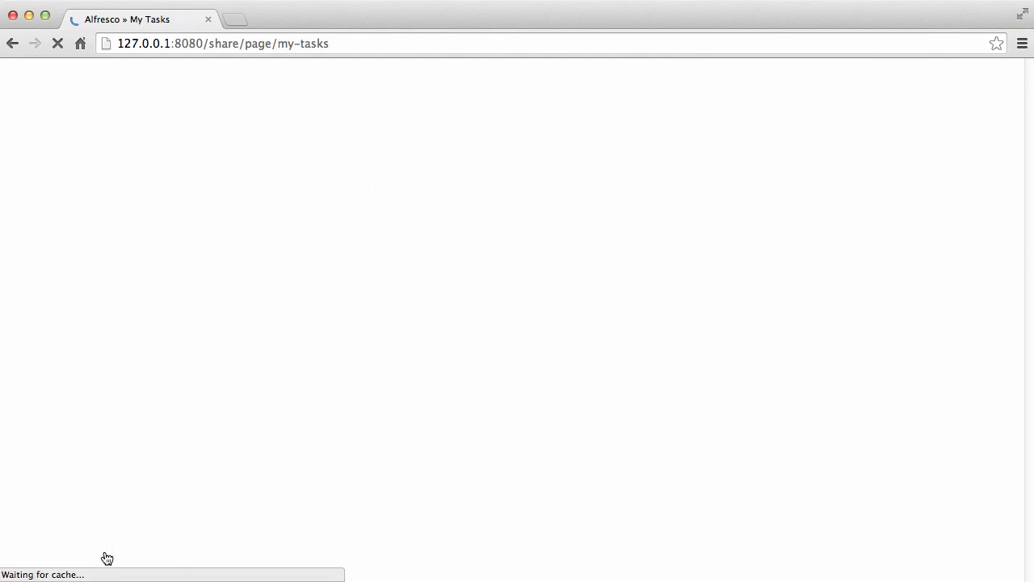